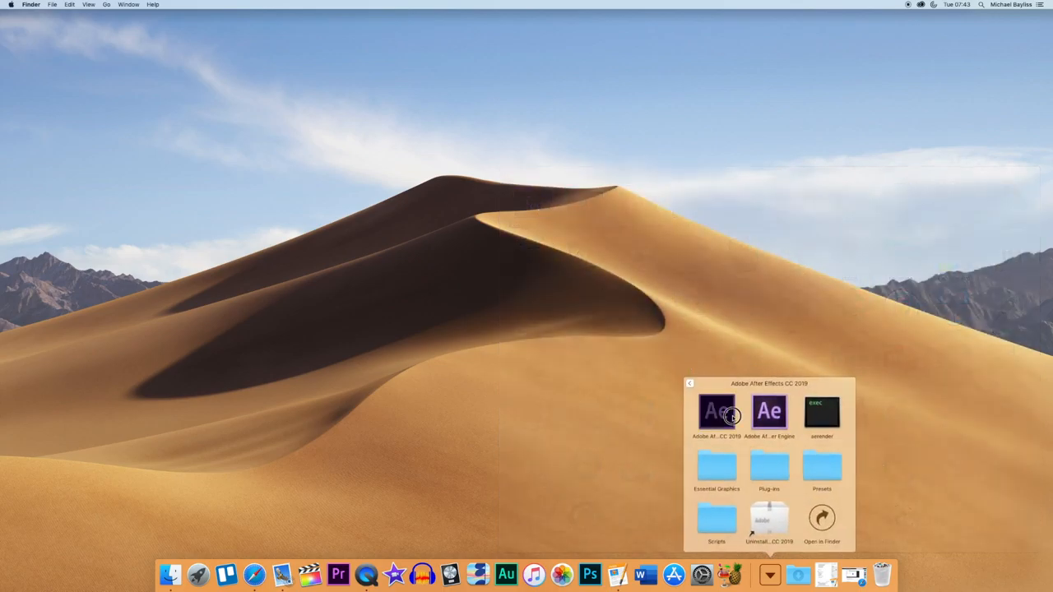
# Launch the Adobe After Effects CC 2019 app from its folder to reach the Home start screen.
pyautogui.doubleClick(715, 411)
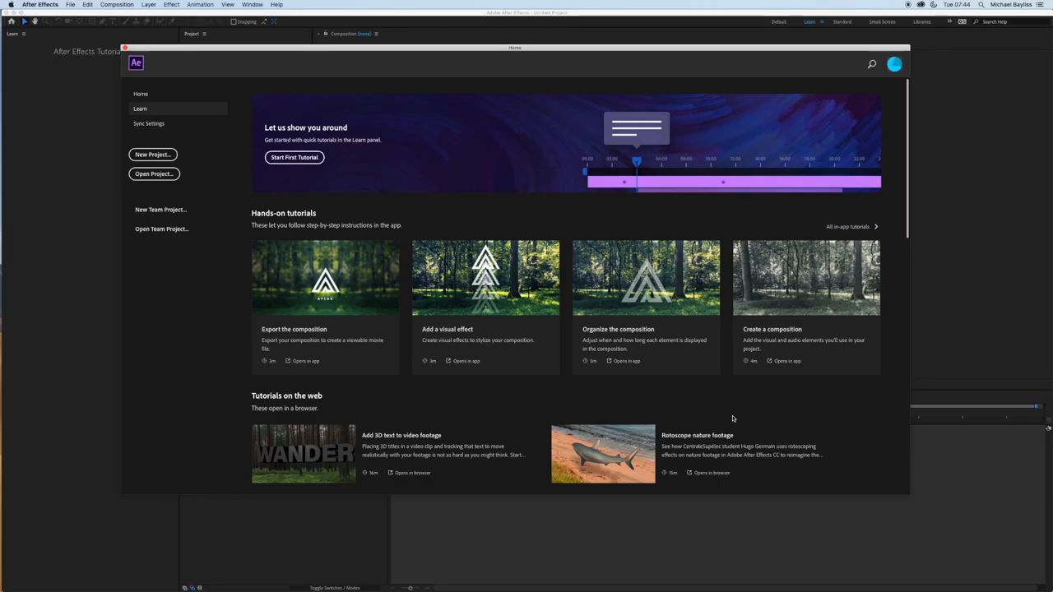
# Show the Home welcome page instead of the Learn tutorials in the start screen.
pyautogui.click(141, 93)
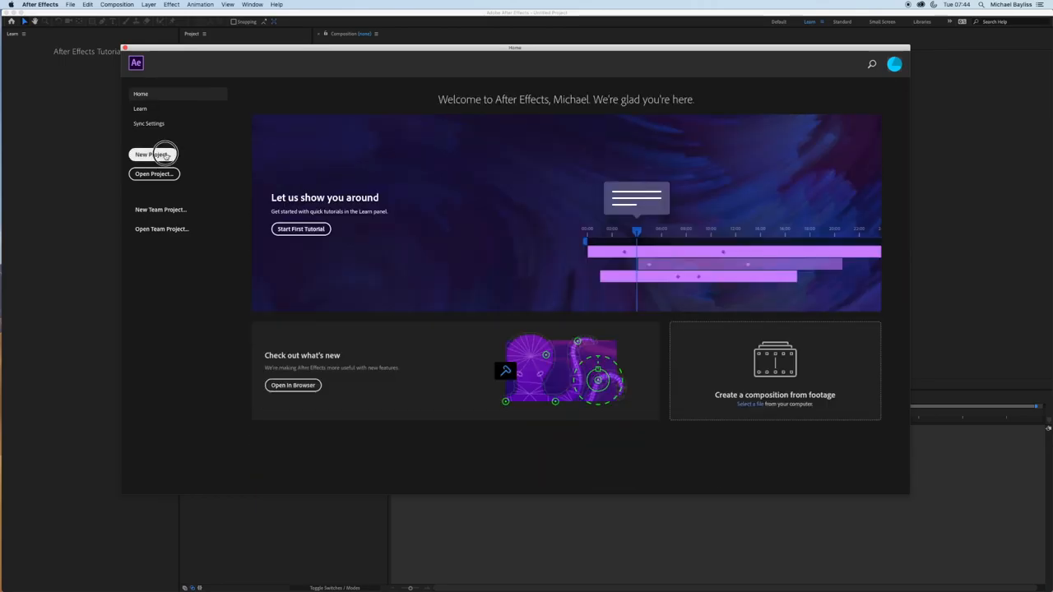
# Create a new project with a 1920×1080, 29.97 fps HDTV composition named 'The technician Project'.
pyautogui.click(152, 154)
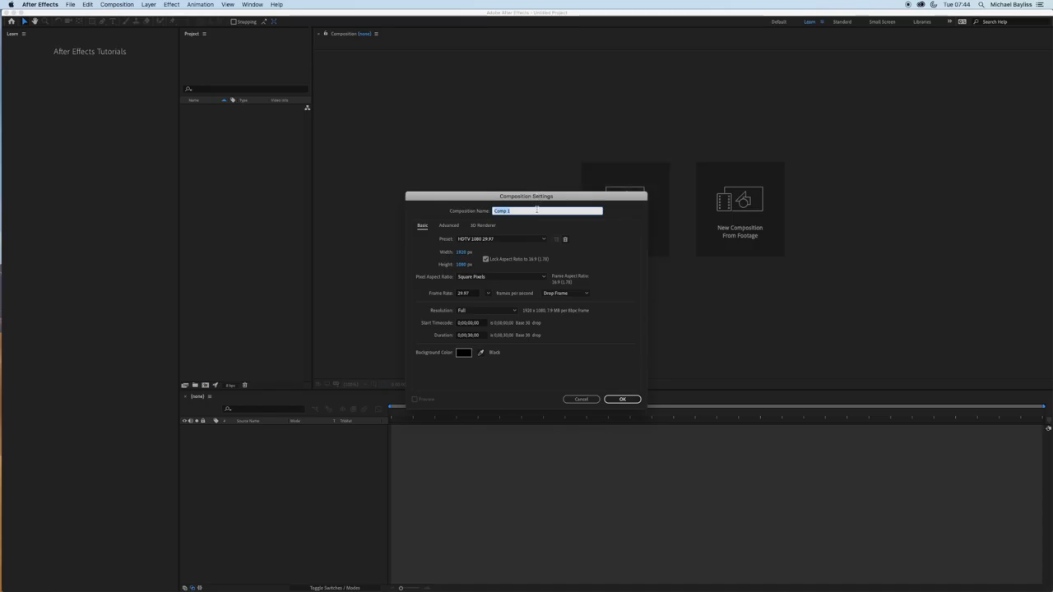
pyautogui.write('The technician Project')
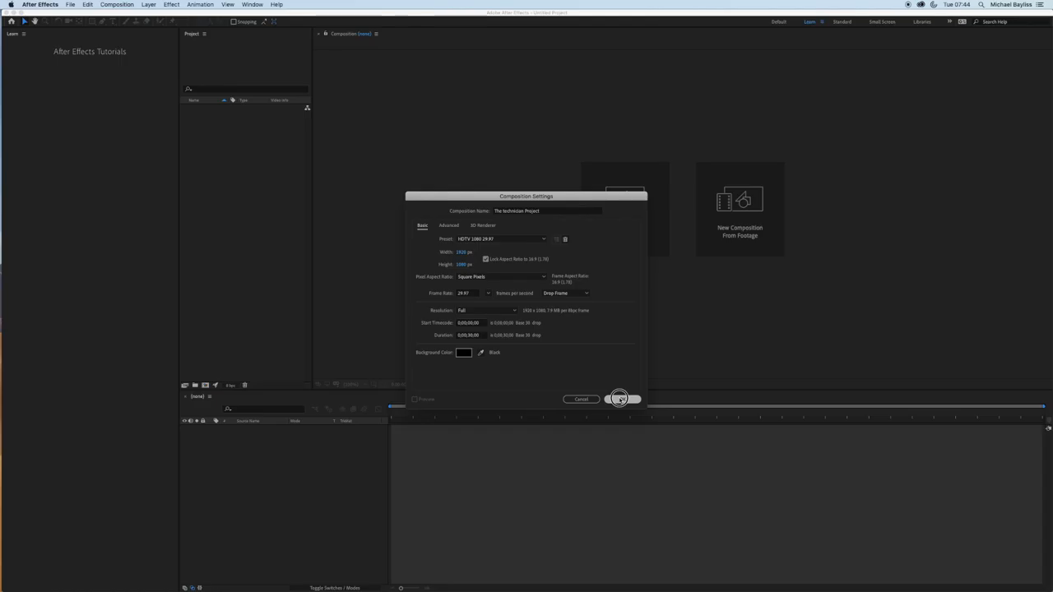
pyautogui.click(620, 399)
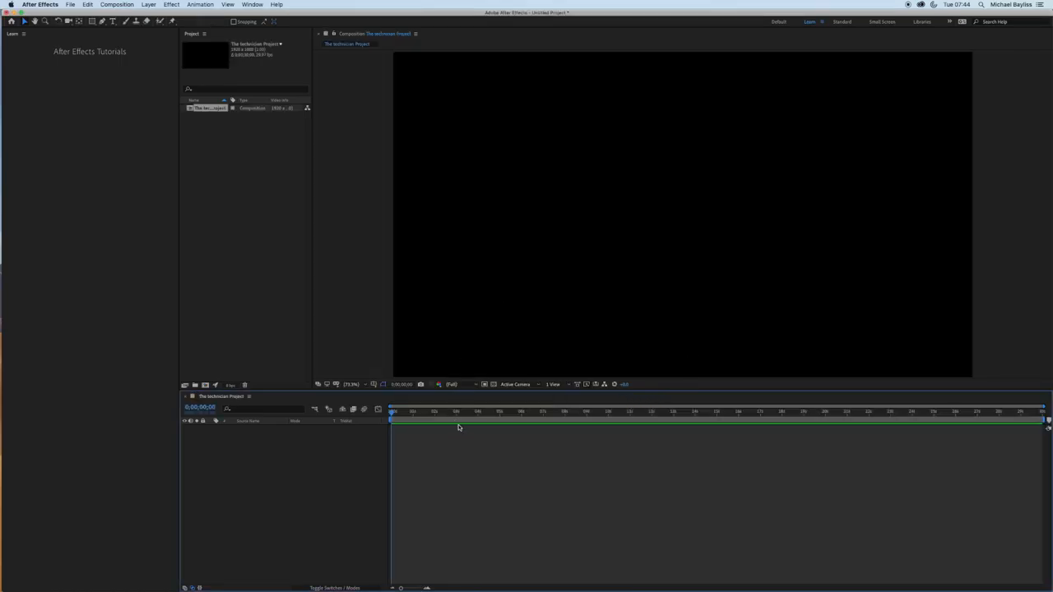
pyautogui.moveTo(298, 265)
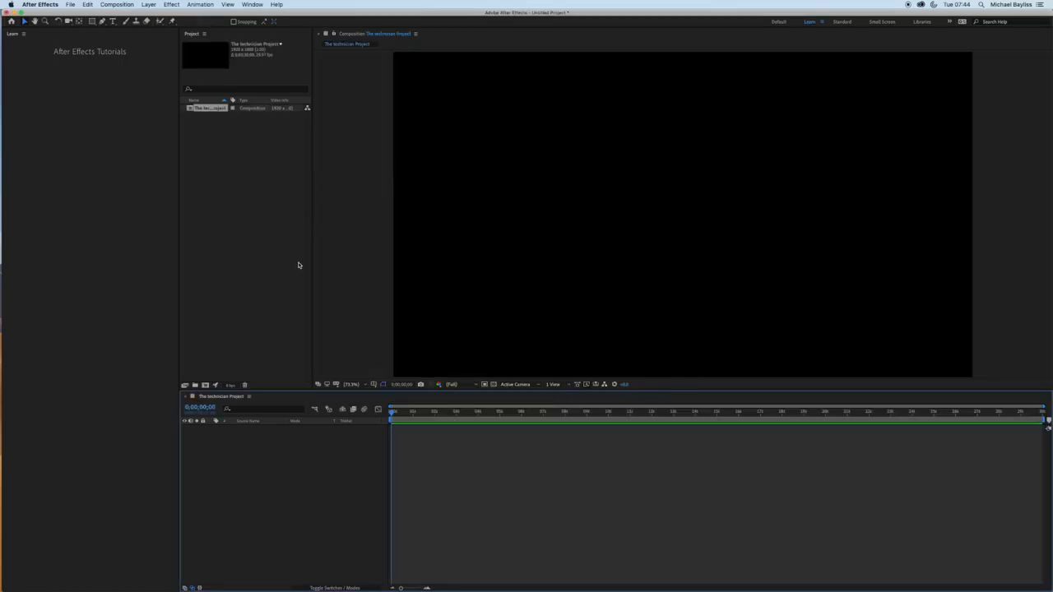
pyautogui.click(71, 4)
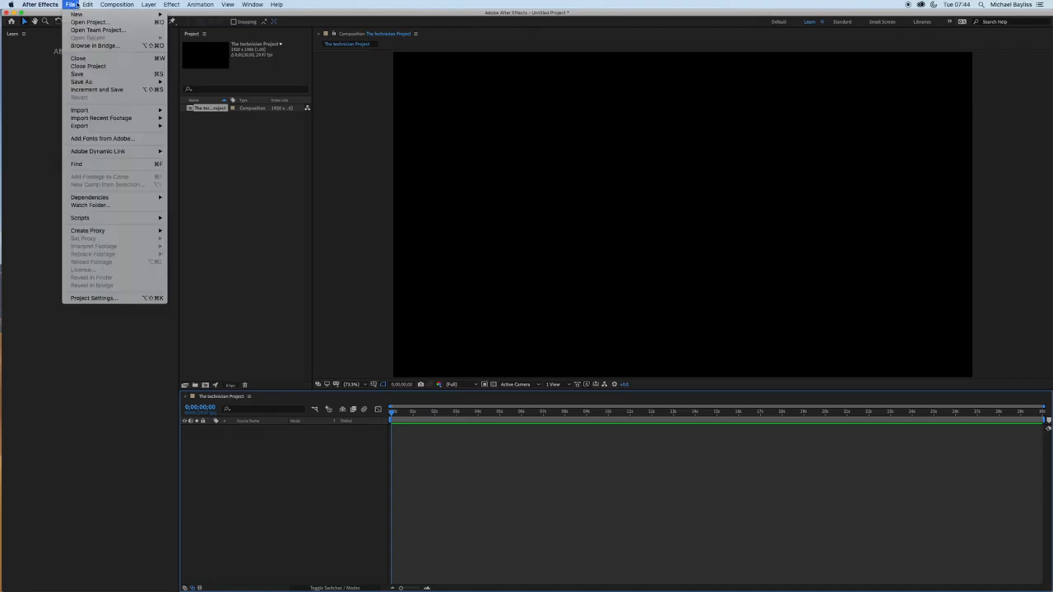
pyautogui.moveTo(76, 74)
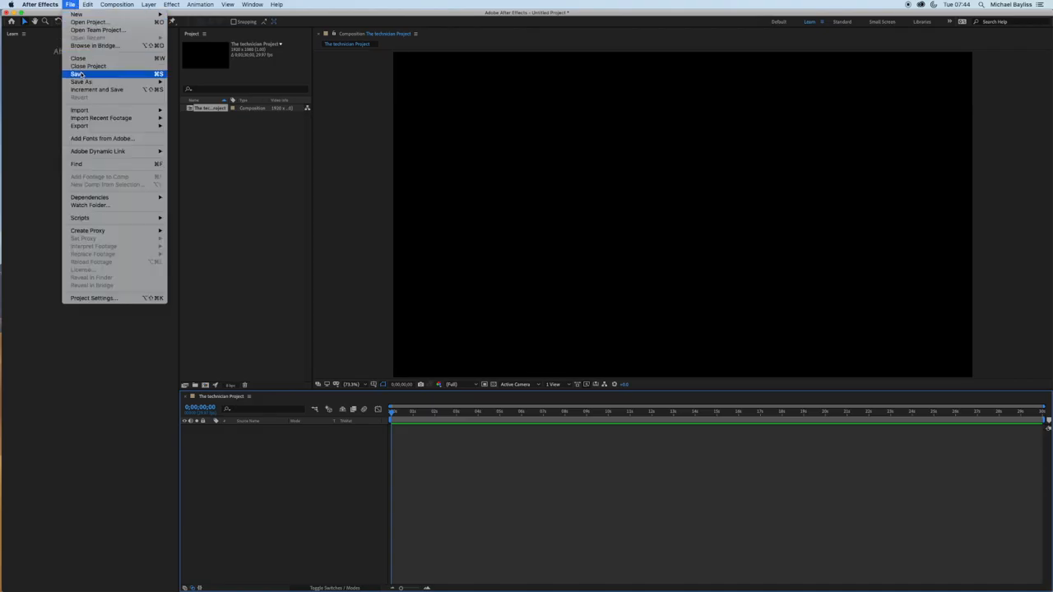
# Save the project as 'The technician project.aep' in the Documents YouTube folder.
pyautogui.click(78, 74)
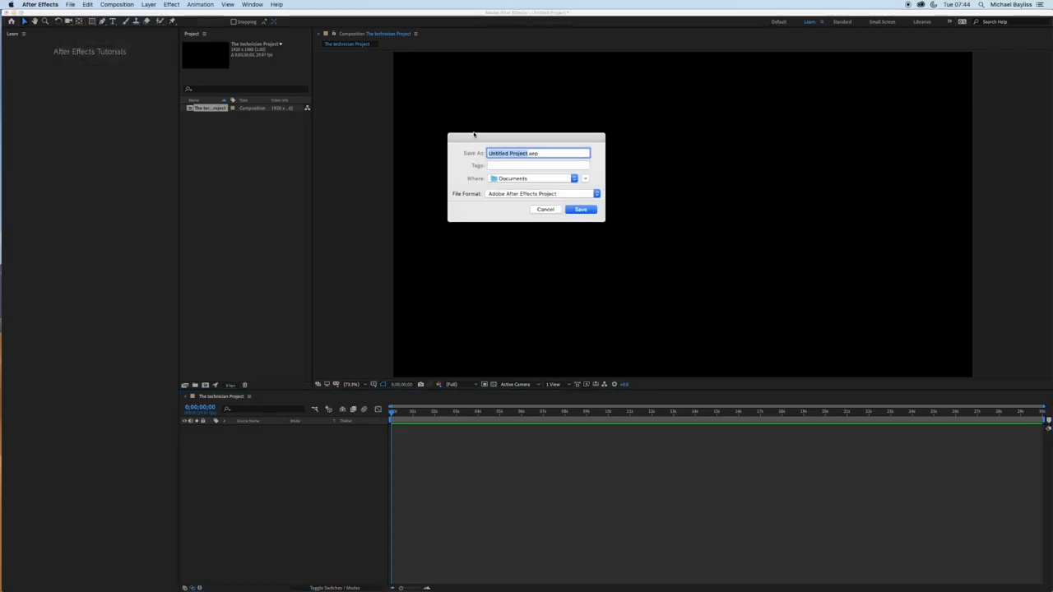
pyautogui.moveTo(489, 136)
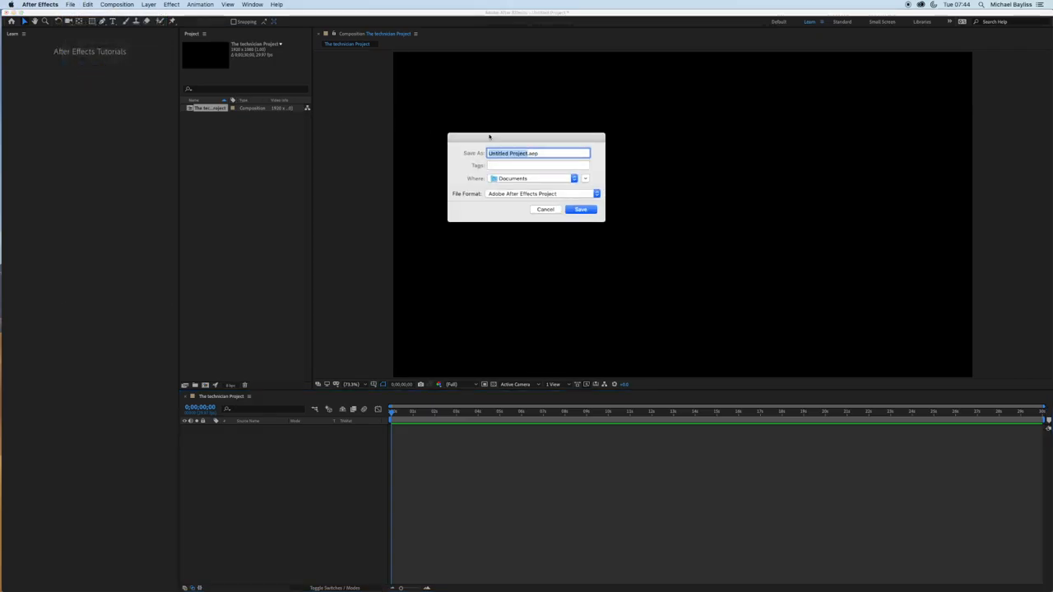
pyautogui.write('The technician')
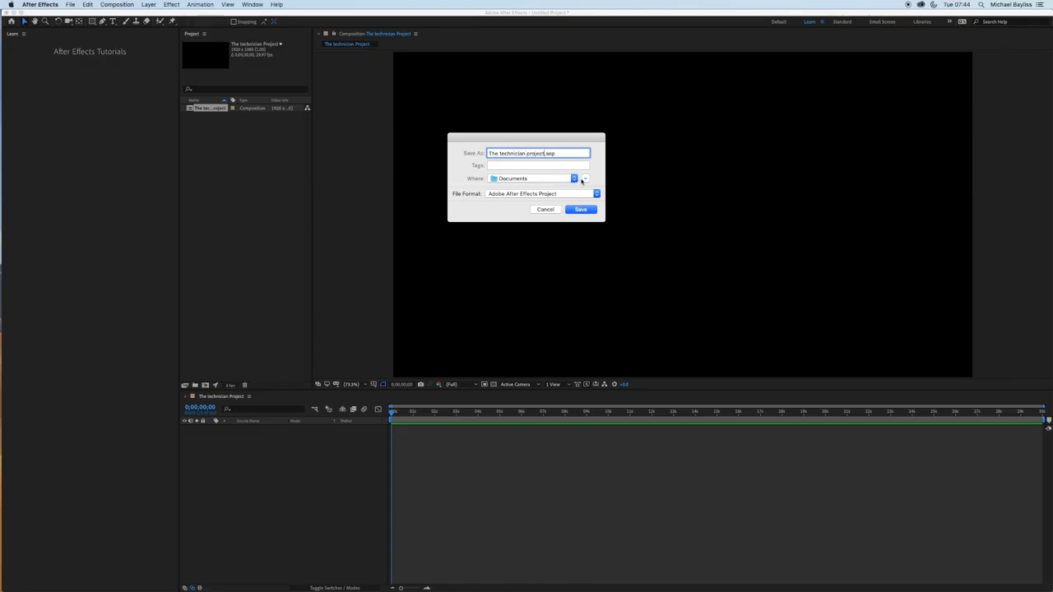
pyautogui.click(584, 179)
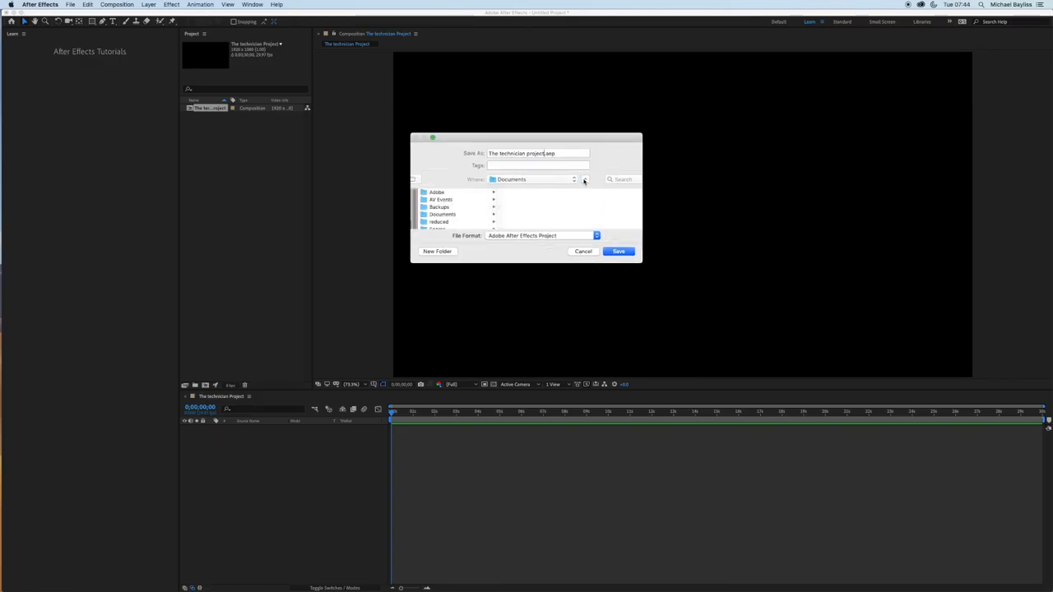
pyautogui.click(583, 180)
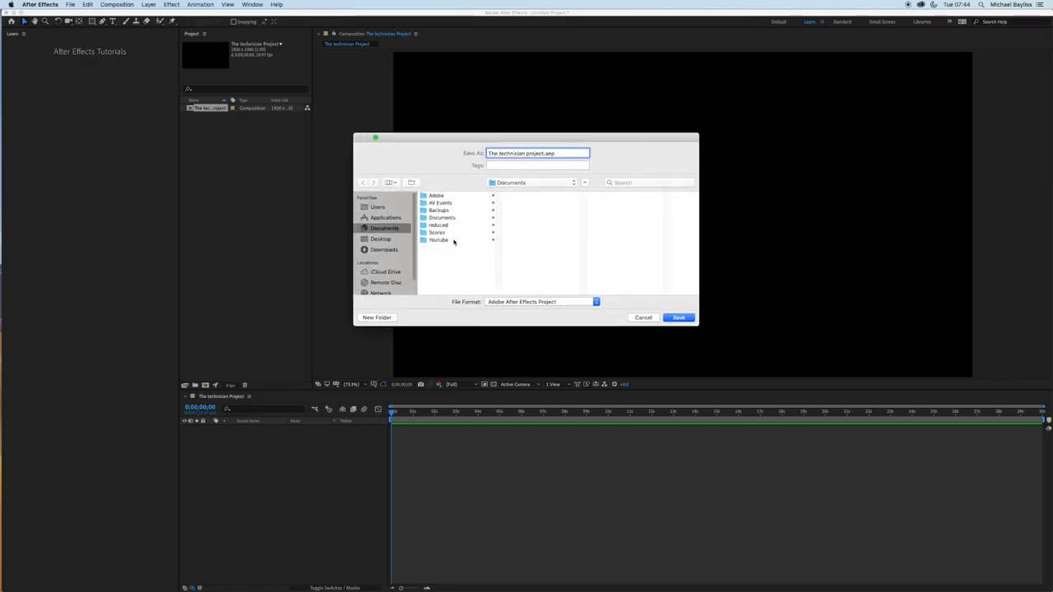
pyautogui.click(438, 240)
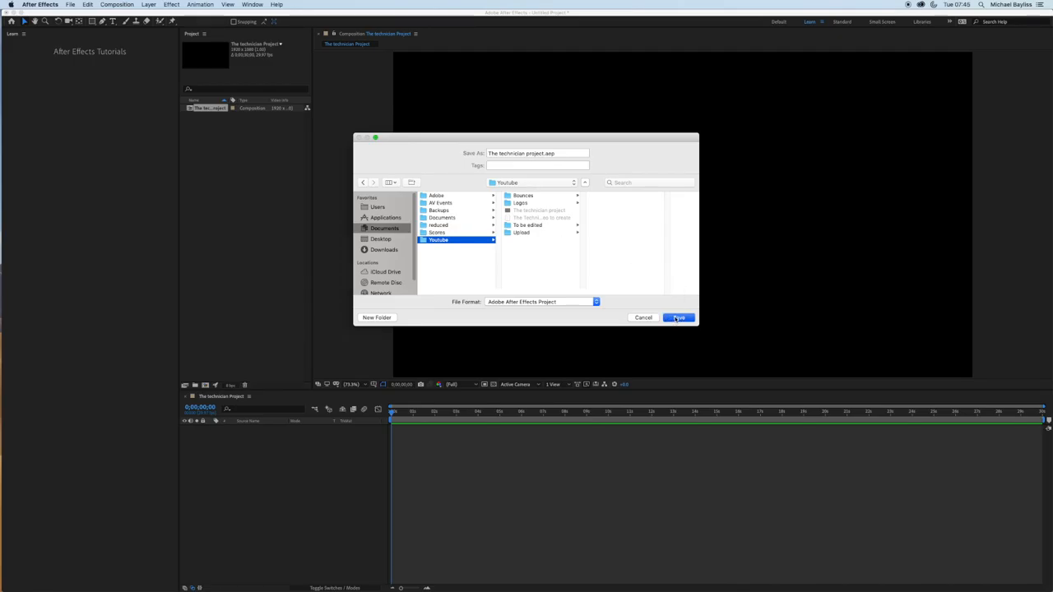
pyautogui.click(678, 317)
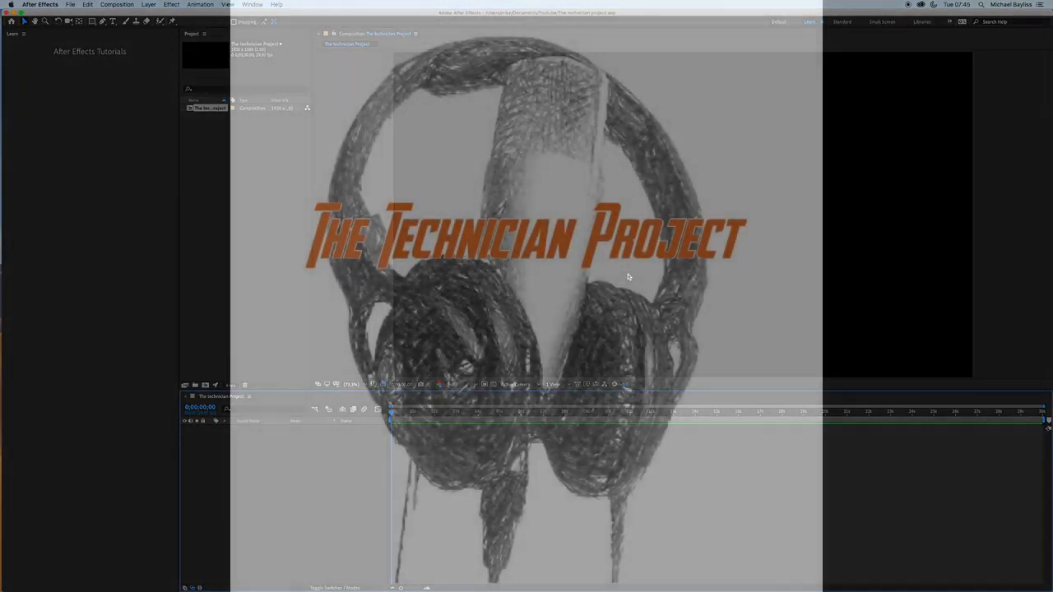